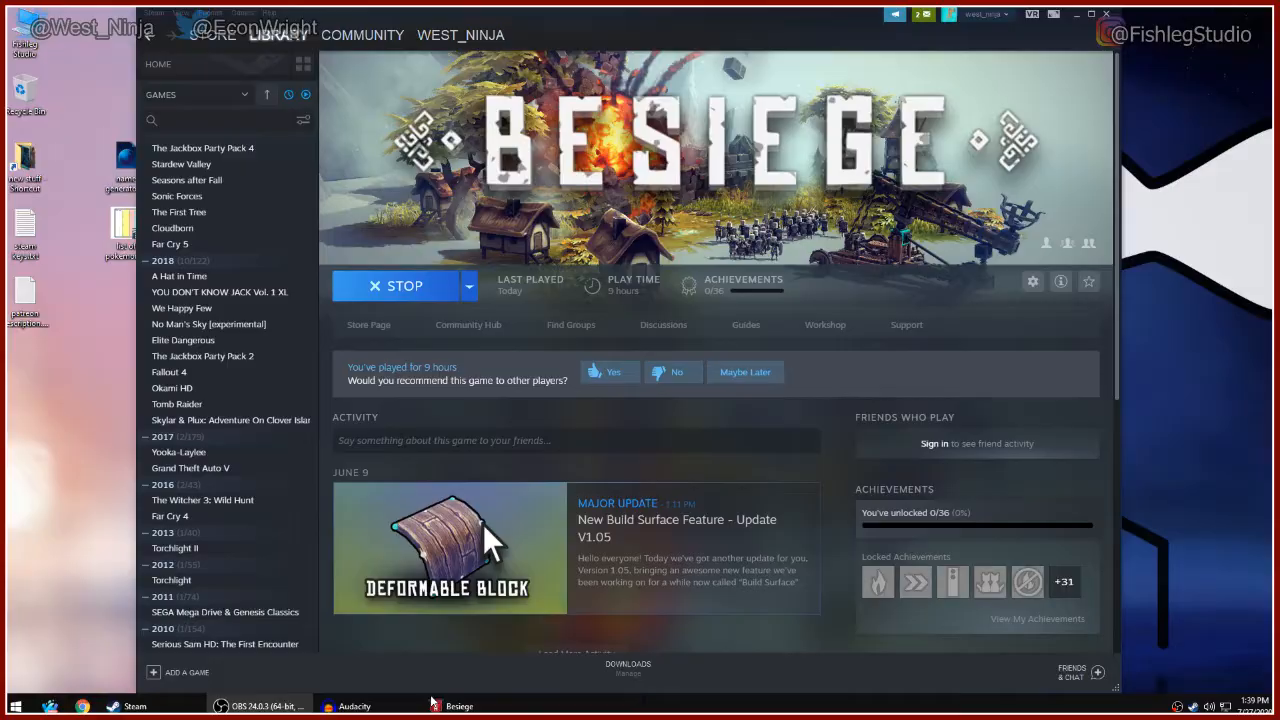
Step: Place wooden blocks forming a long spine chassis with two crosswise axle beams
right_click(460, 704)
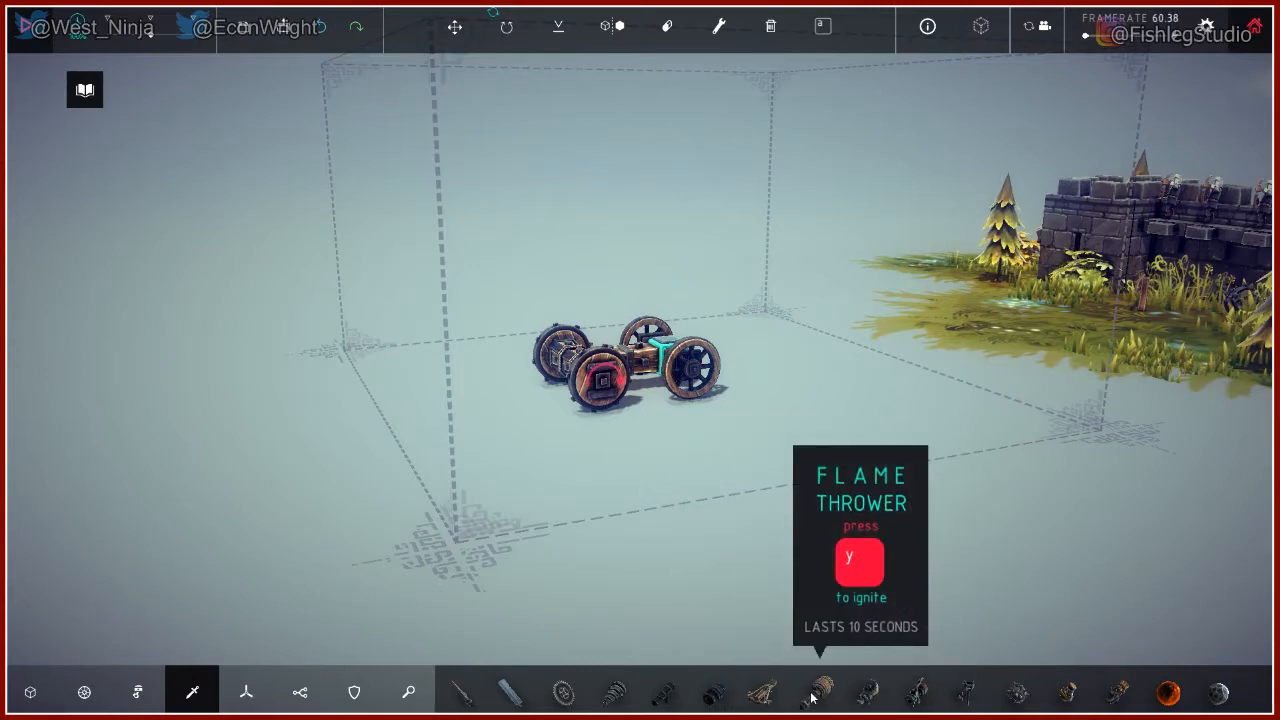
mouse_move(916, 692)
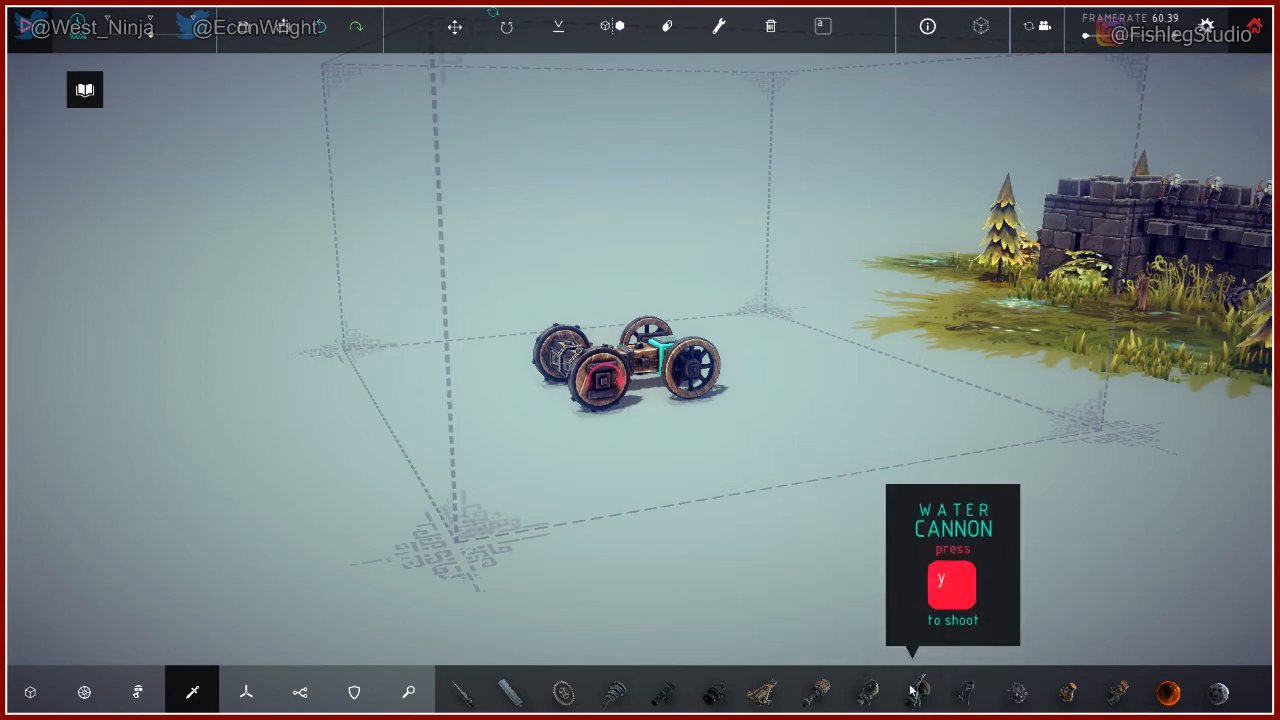
mouse_move(964, 690)
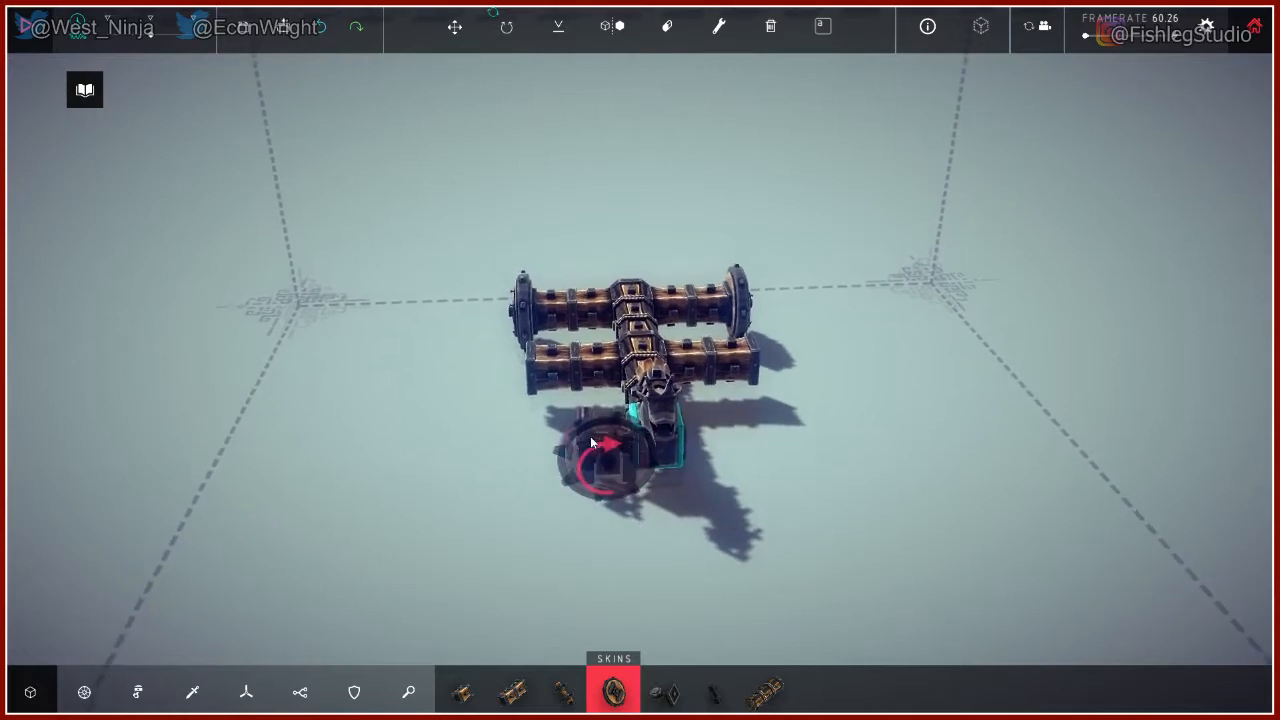
Step: Fit Unpowered Large Wheels to the ends of each crosswise axle beam
left_click(460, 692)
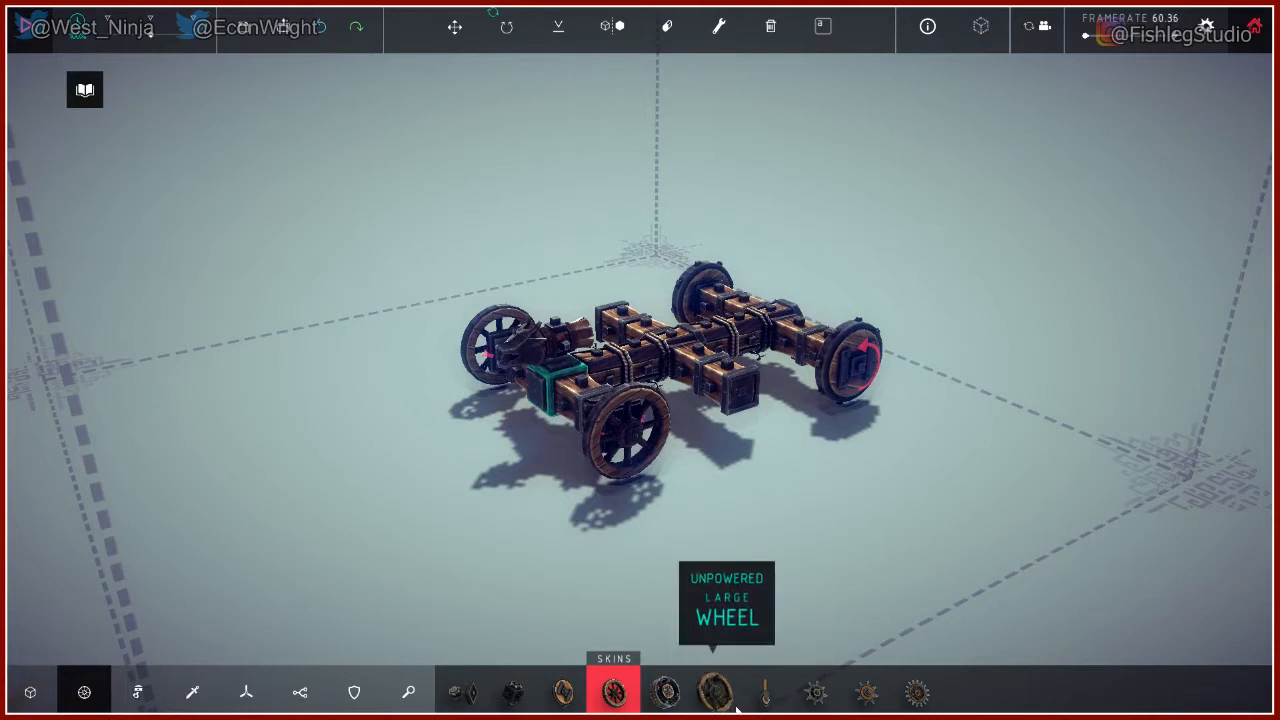
mouse_move(192, 692)
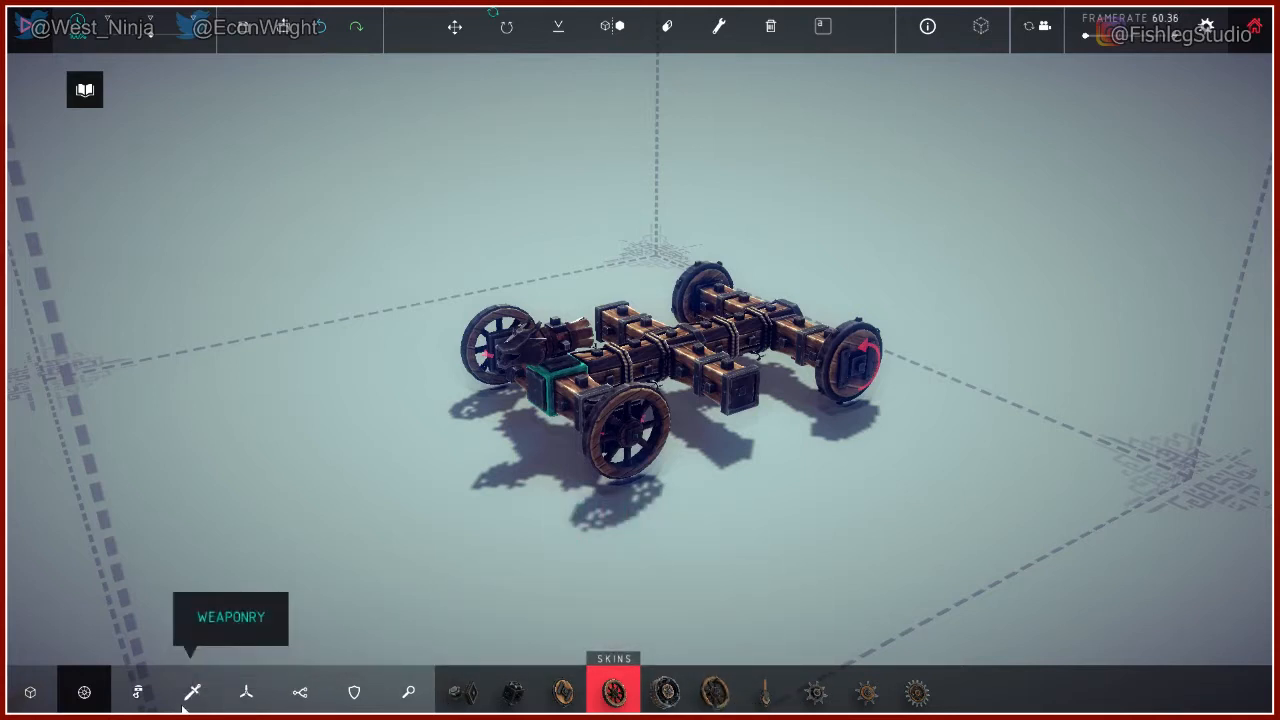
left_click(192, 692)
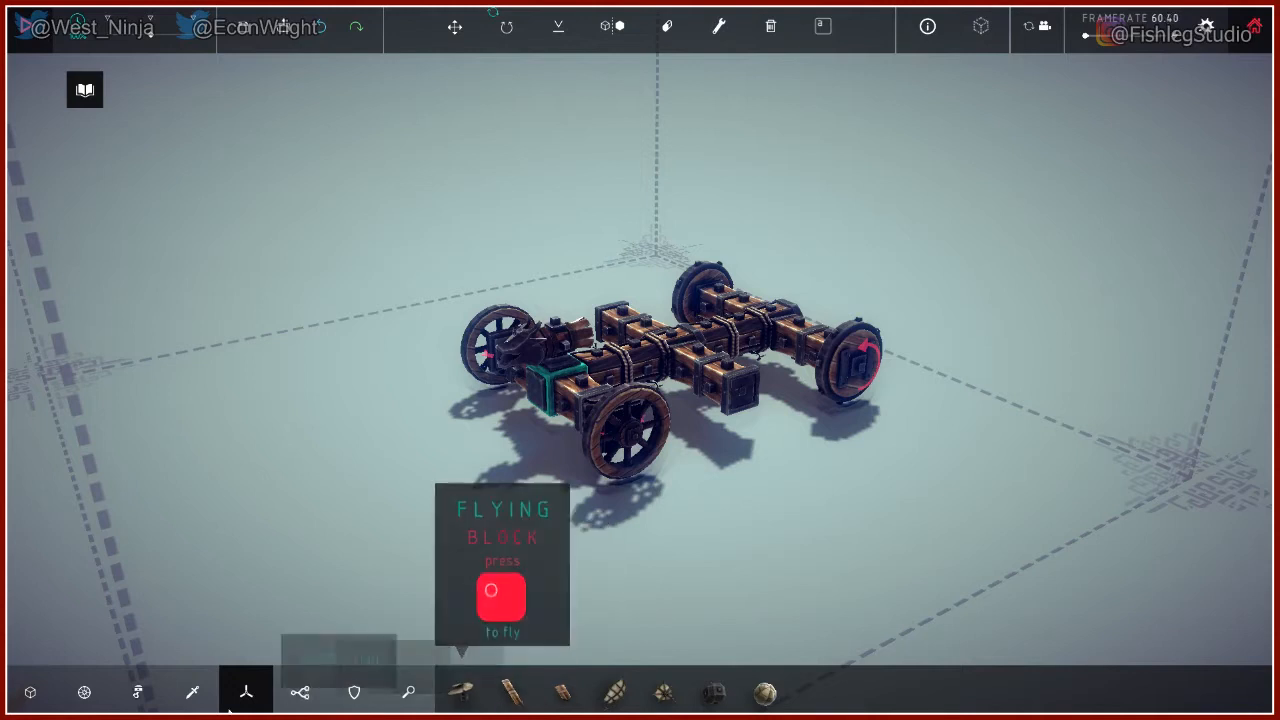
left_click(136, 692)
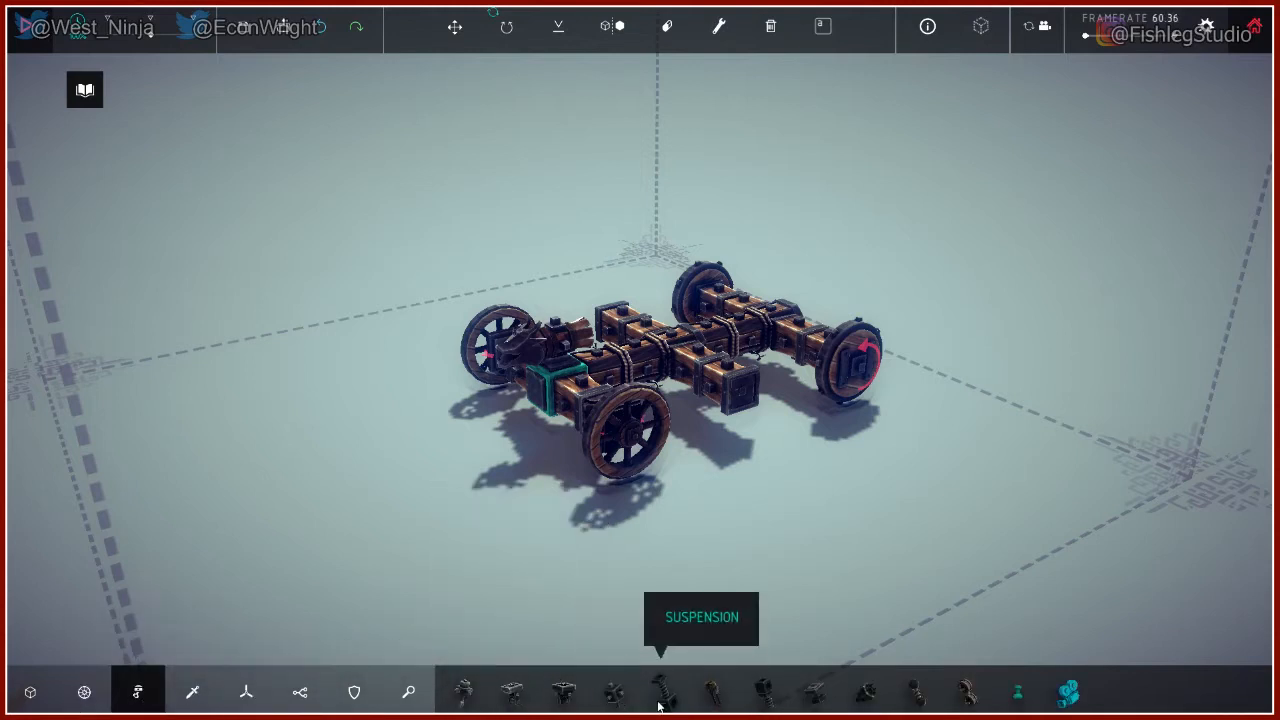
mouse_move(760, 690)
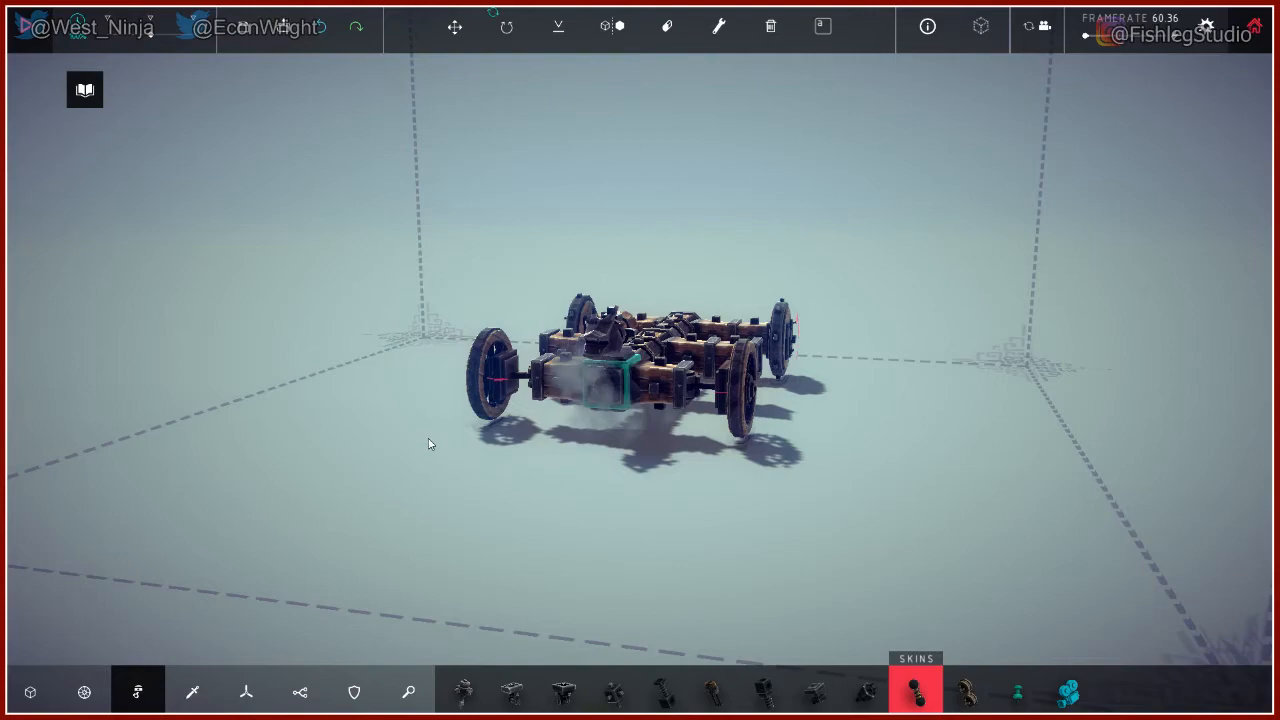
Step: Orbit the view to inspect the four-wheeled chassis from above
left_click_drag(428, 444, 400, 140)
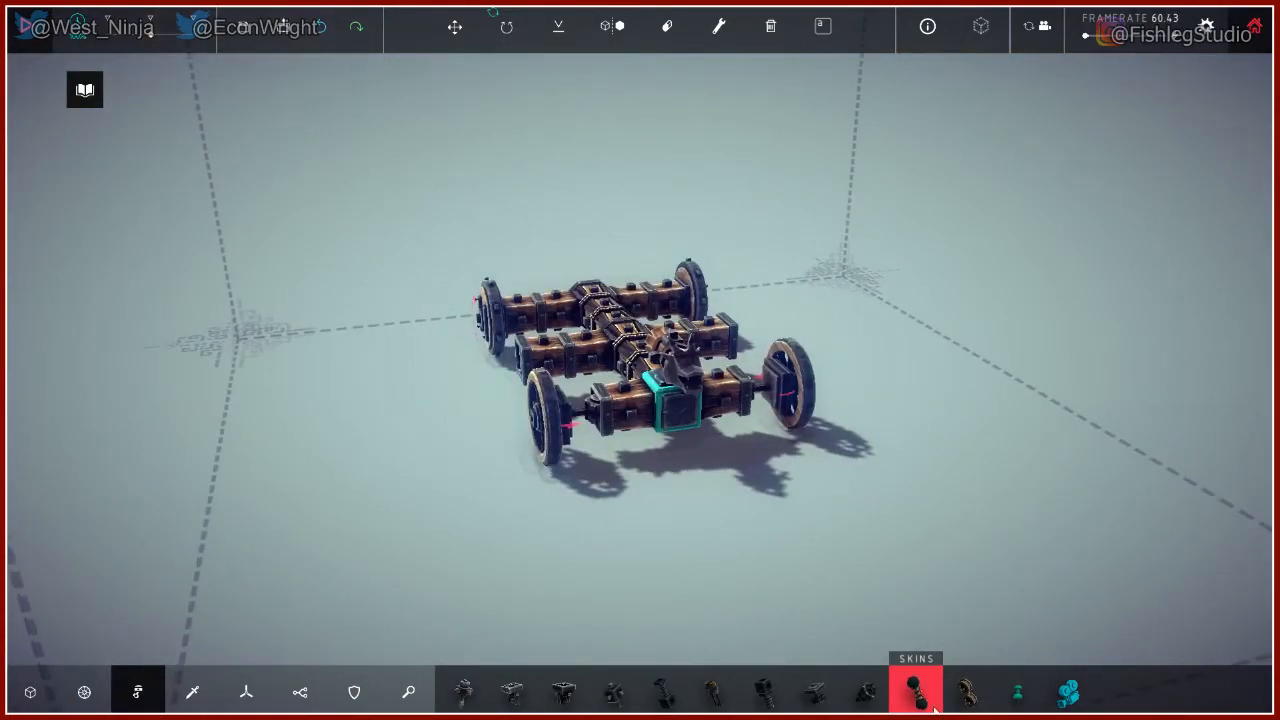
mouse_move(408, 692)
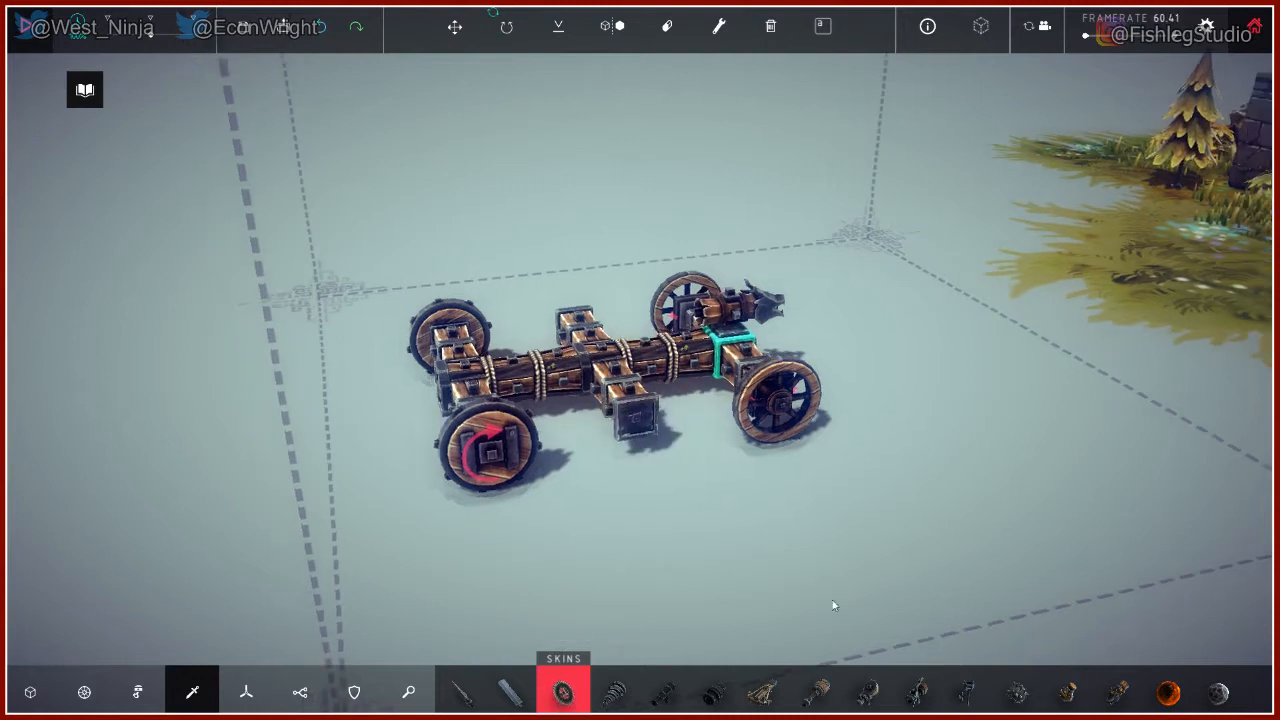
Step: Stack an extra raised layer of blocks above the wheeled chassis
left_click(30, 692)
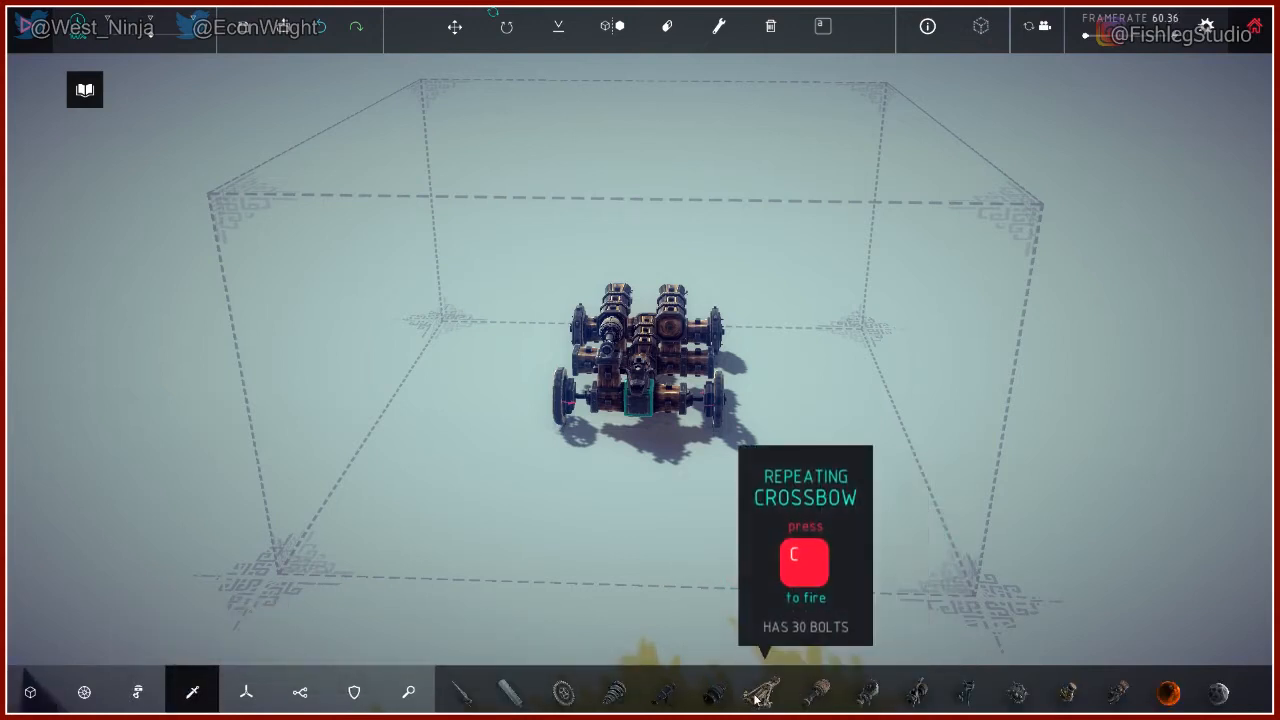
mouse_move(664, 696)
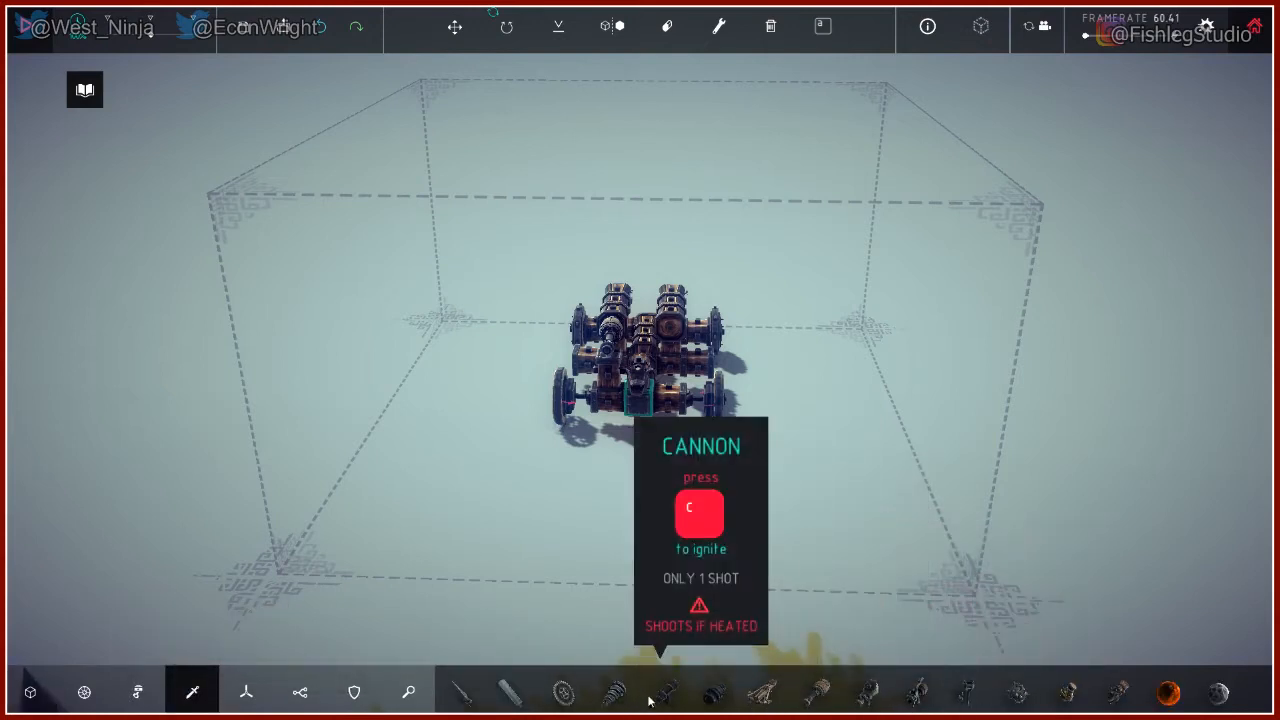
Step: Mount two Cannons side by side on top of the raised chassis structure
left_click(664, 692)
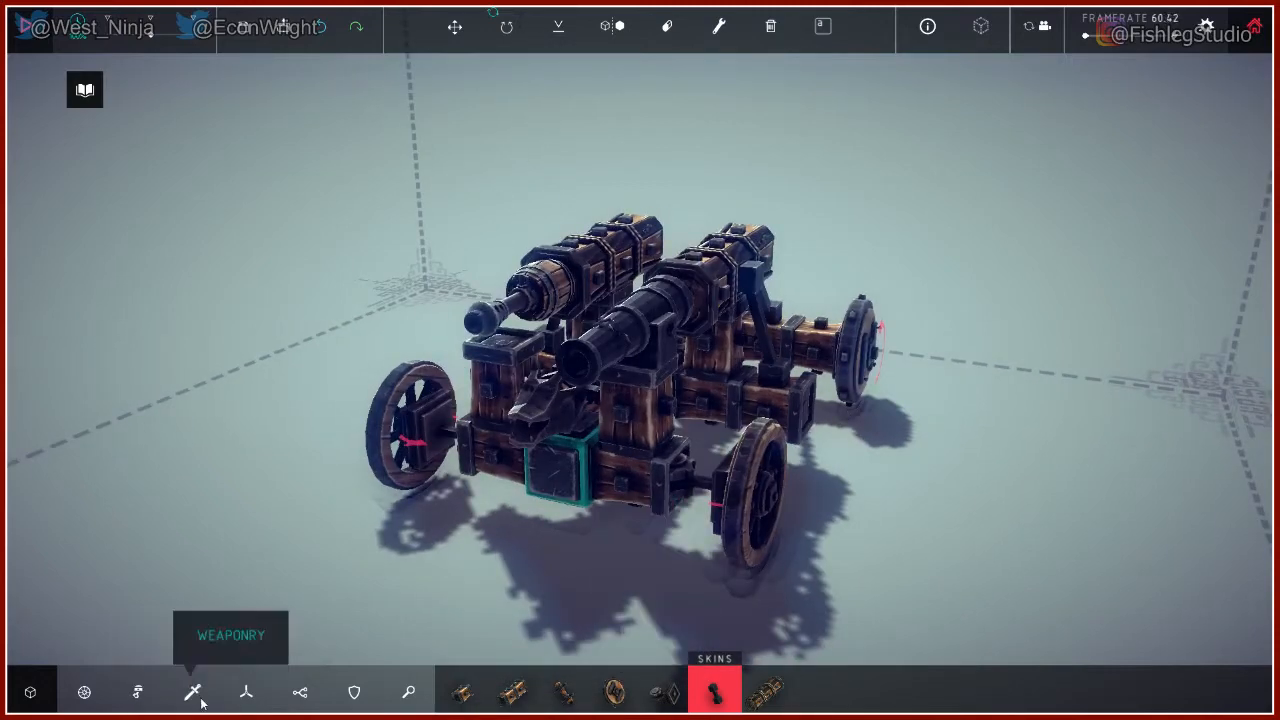
left_click(192, 692)
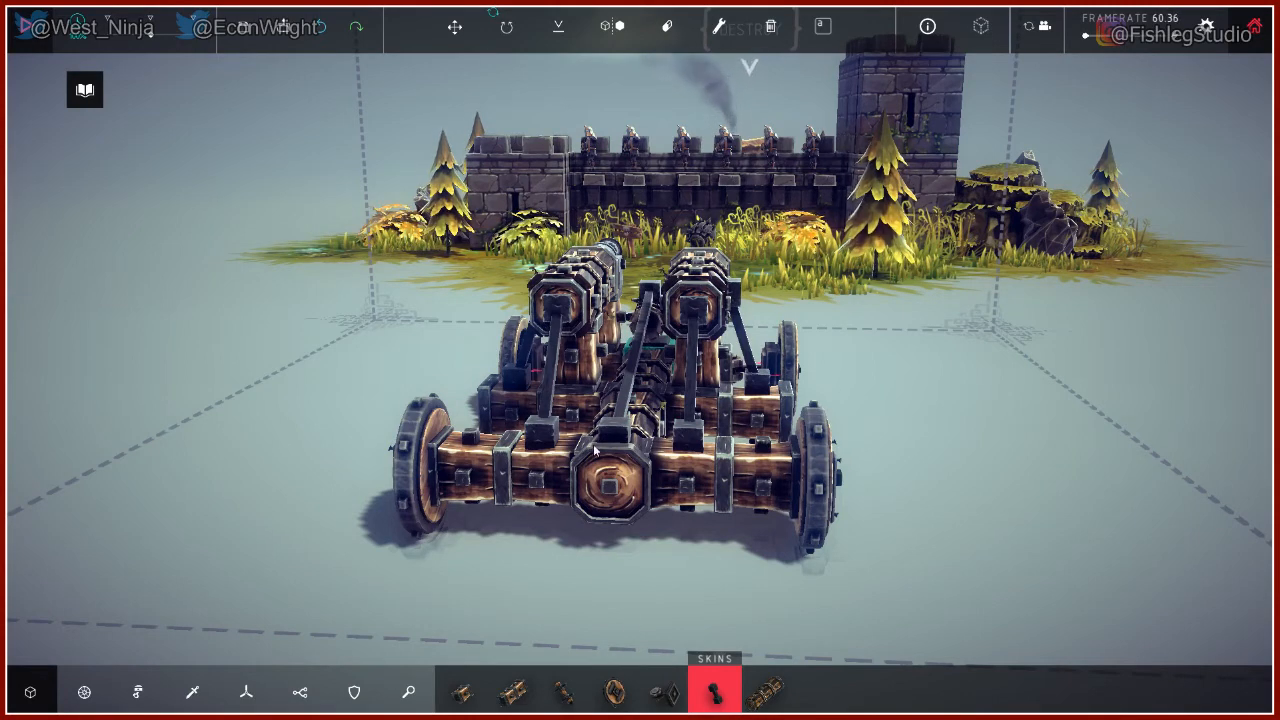
mouse_move(404, 330)
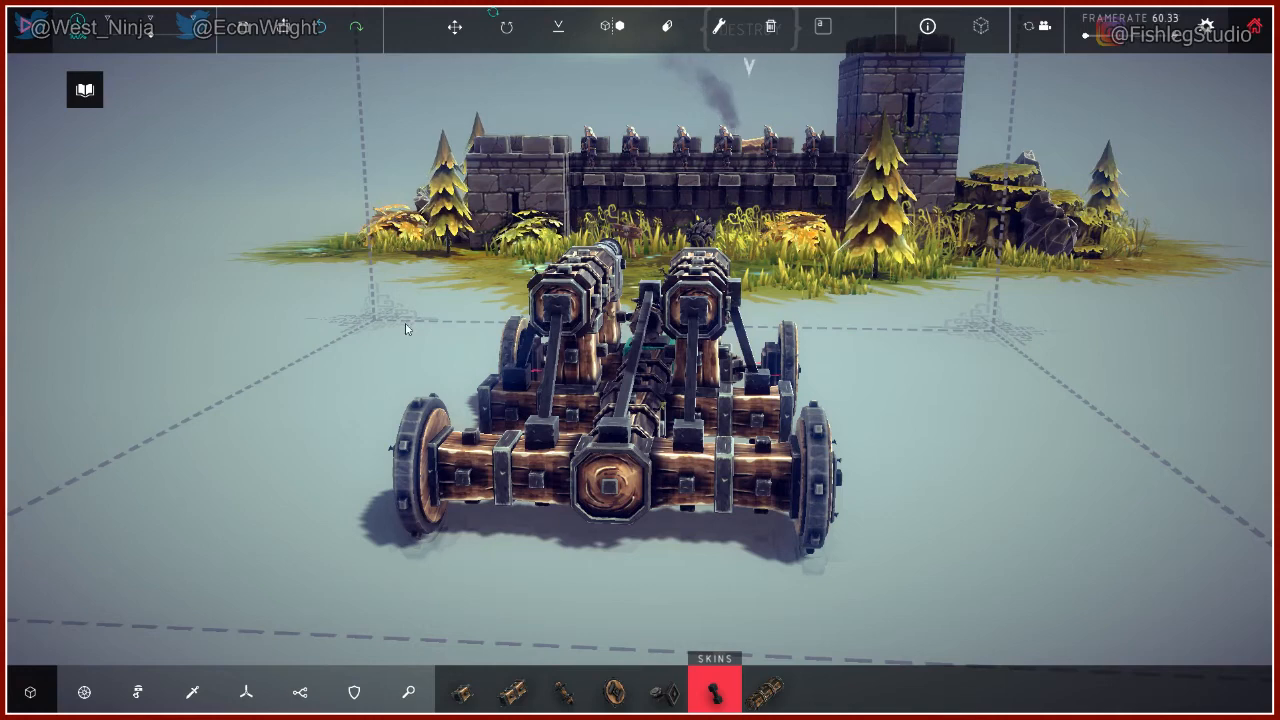